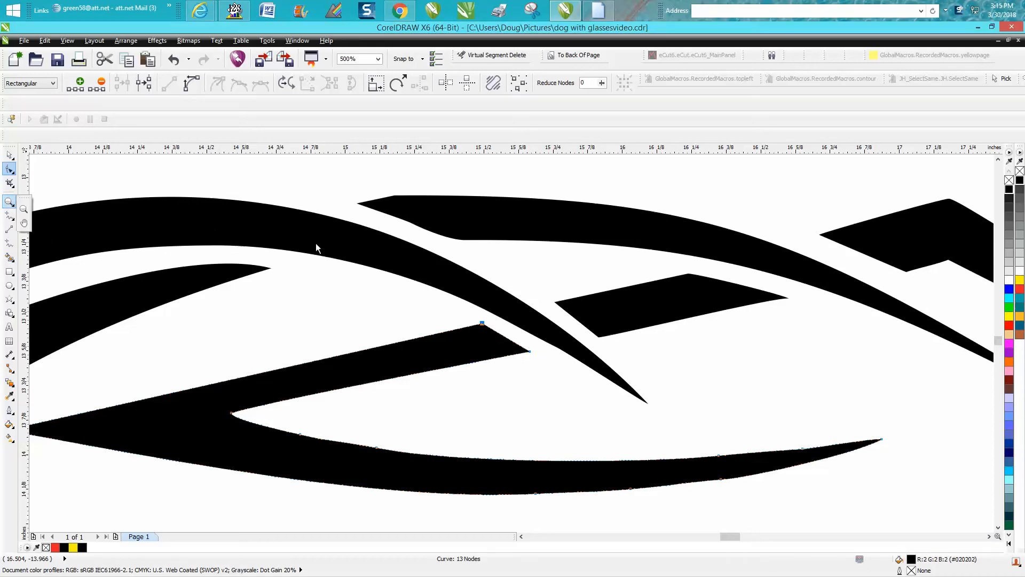
pyautogui.moveTo(22, 209)
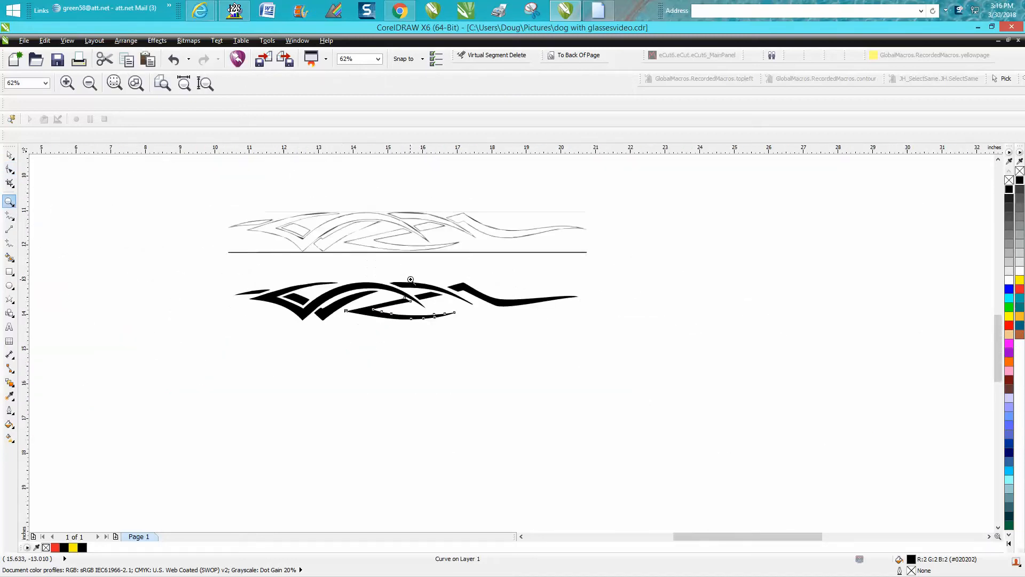
# Step: Zoom in on the spot where the red-outlined tribal pieces meet
pyautogui.click(410, 280)
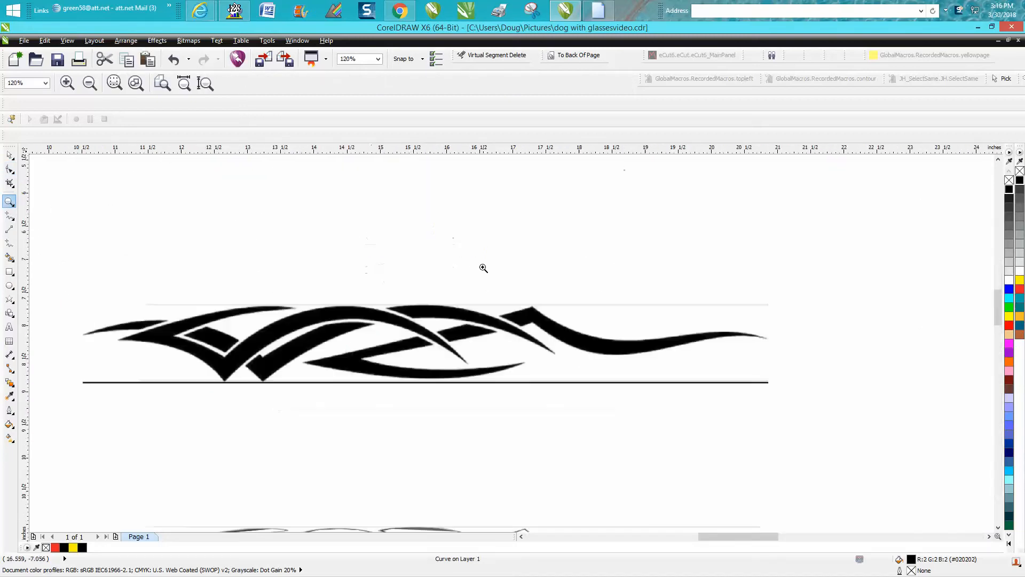
pyautogui.click(483, 267)
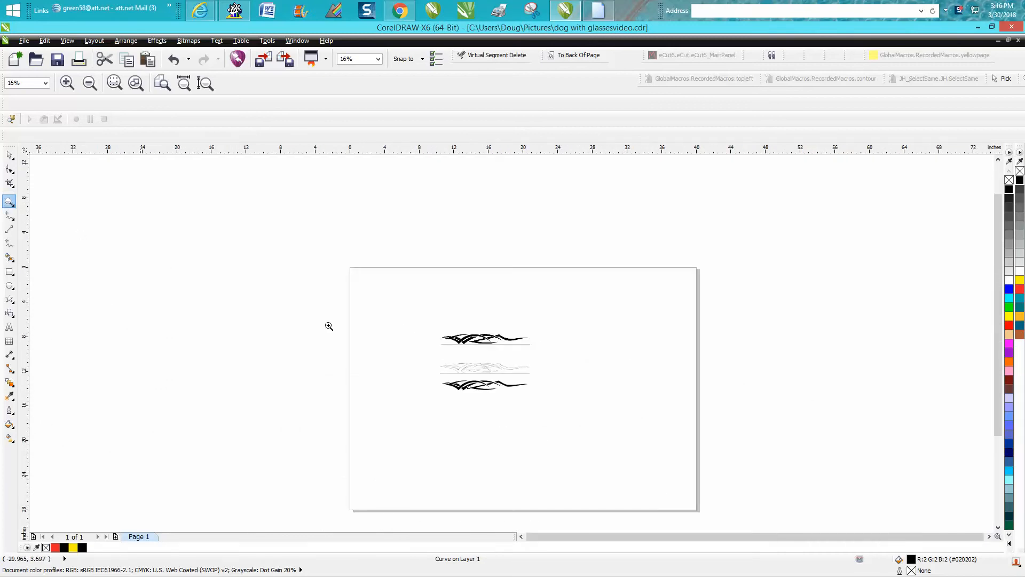
pyautogui.click(329, 327)
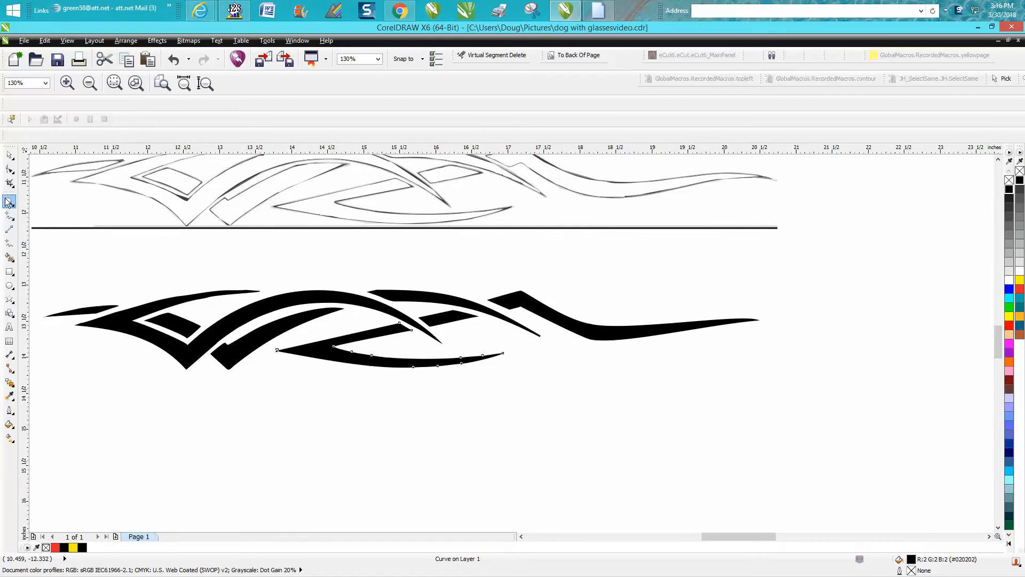
pyautogui.click(10, 201)
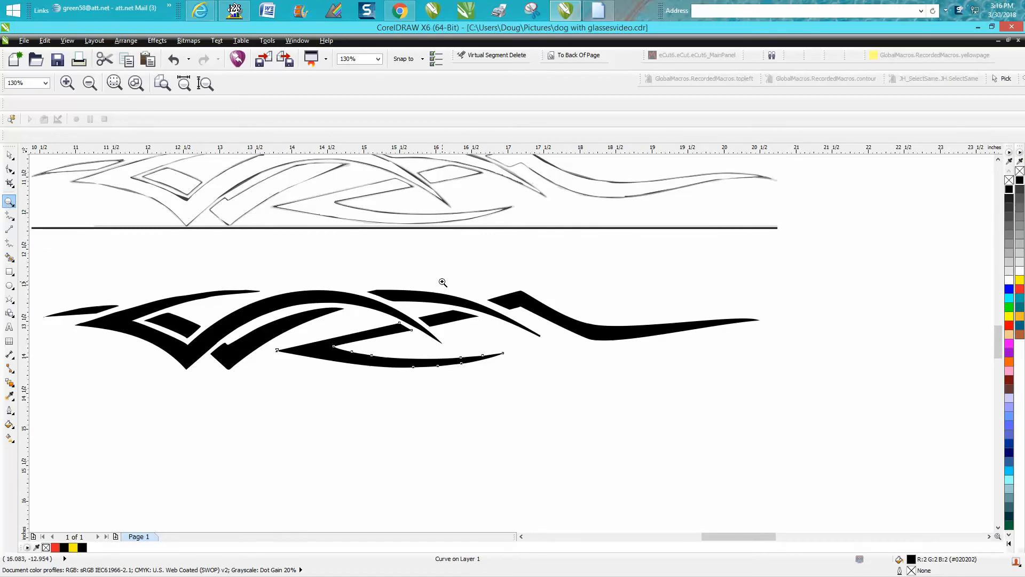
pyautogui.click(442, 282)
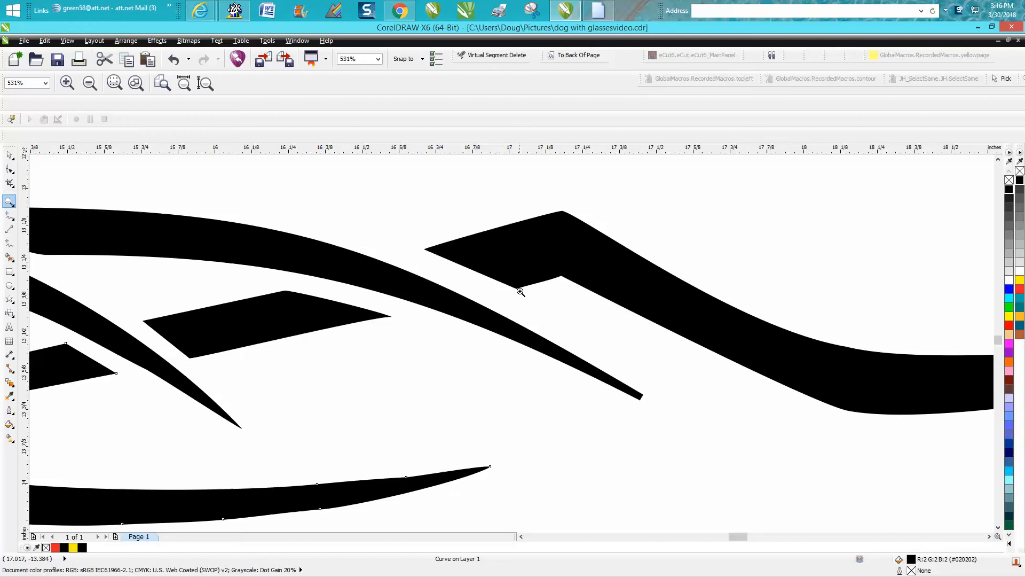
pyautogui.moveTo(467, 268)
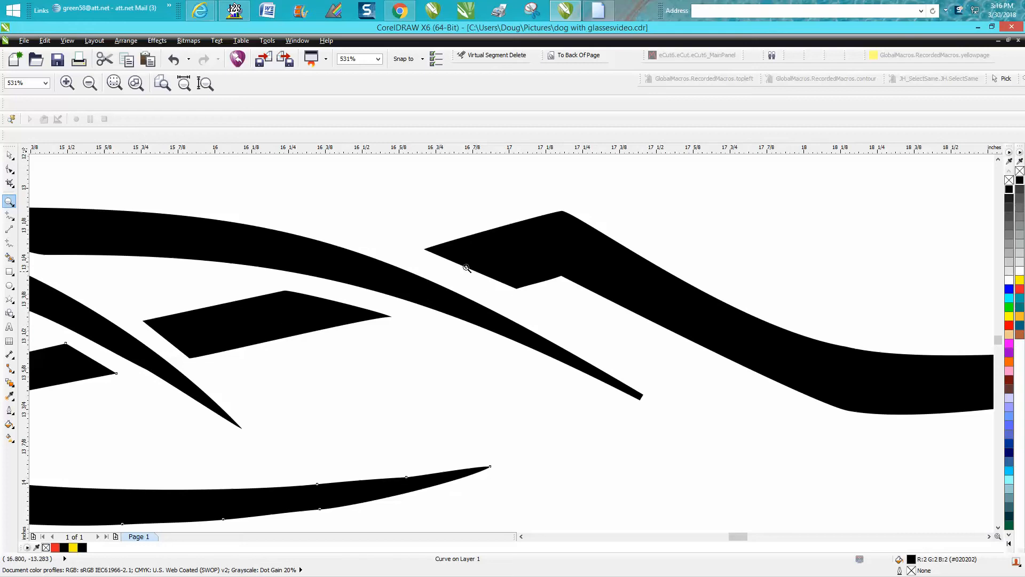
pyautogui.moveTo(490, 281)
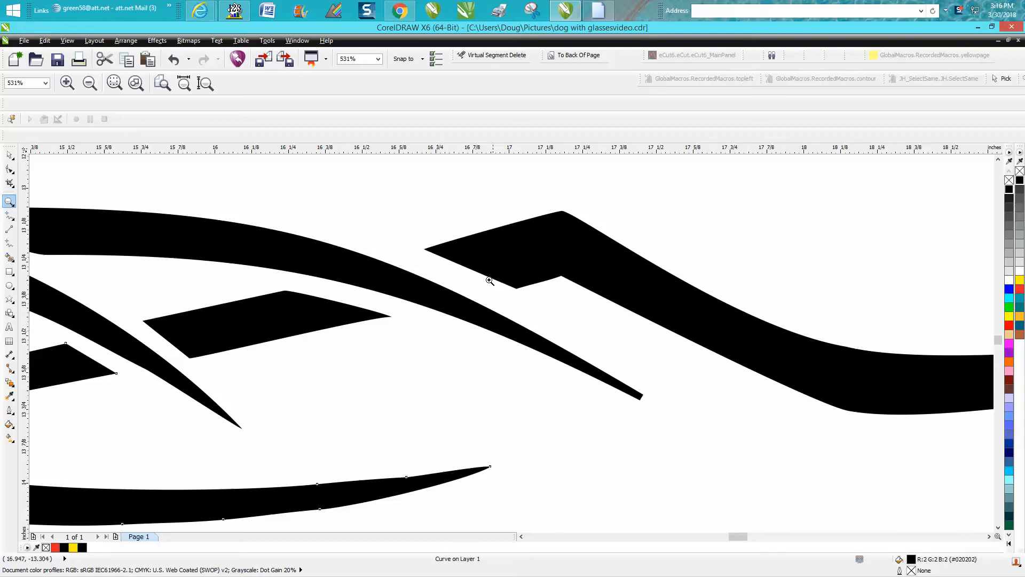
pyautogui.moveTo(128, 253)
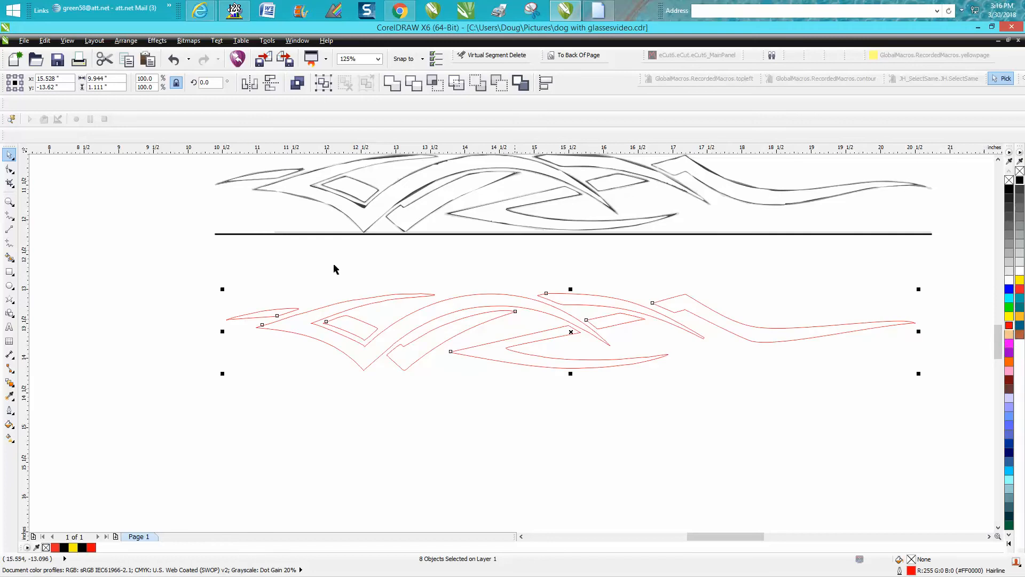
pyautogui.click(10, 200)
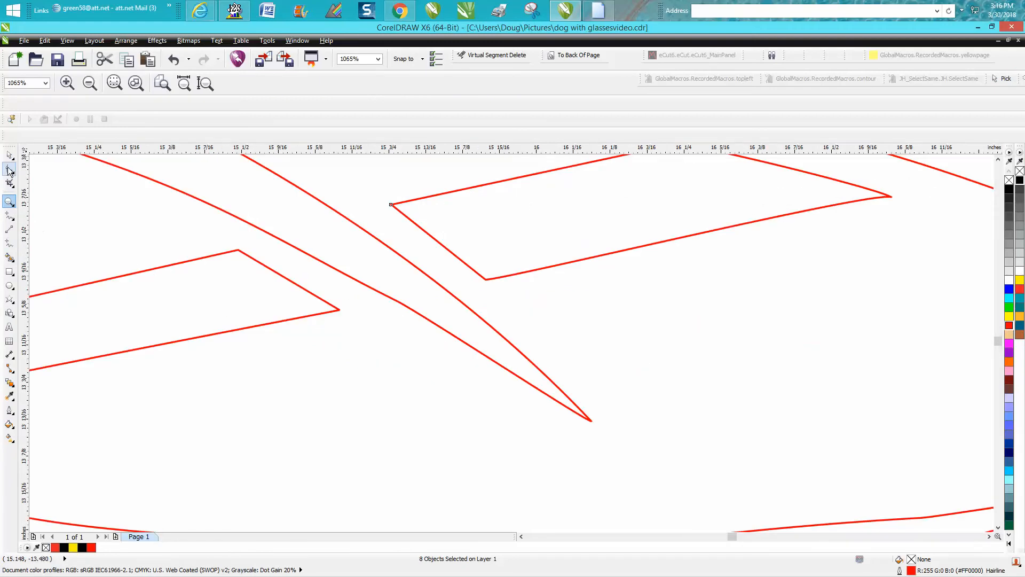
# Step: With the Shape tool, stretch the left piece's corner node across the neighbouring pointed piece
pyautogui.click(10, 167)
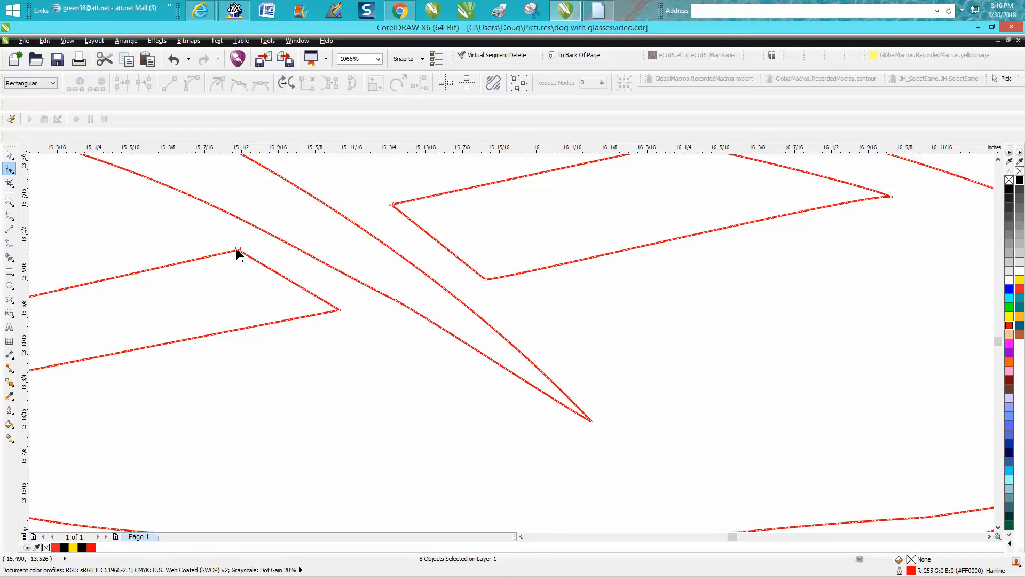
pyautogui.moveTo(237, 252); pyautogui.dragTo(281, 241)
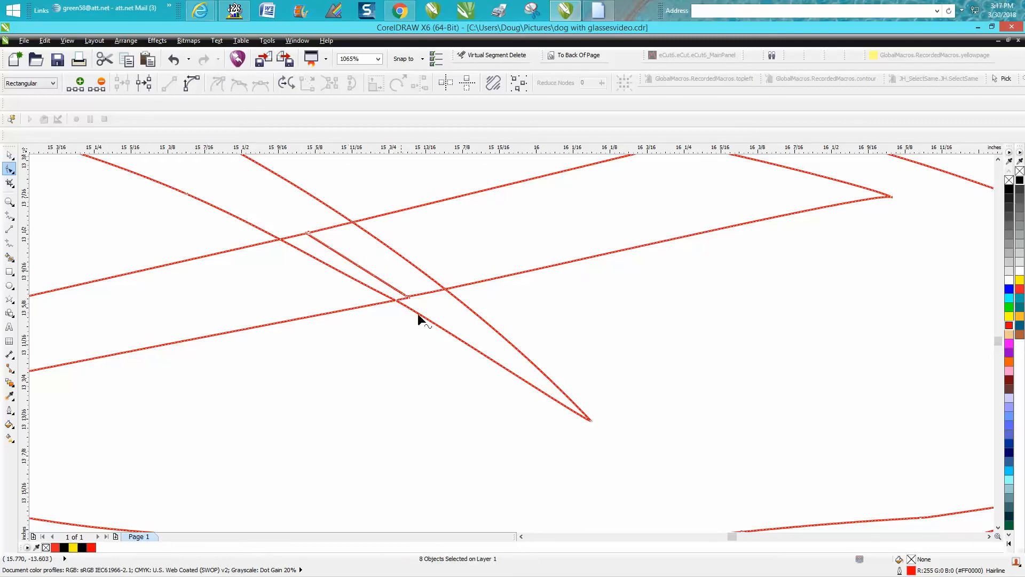
pyautogui.moveTo(222, 295)
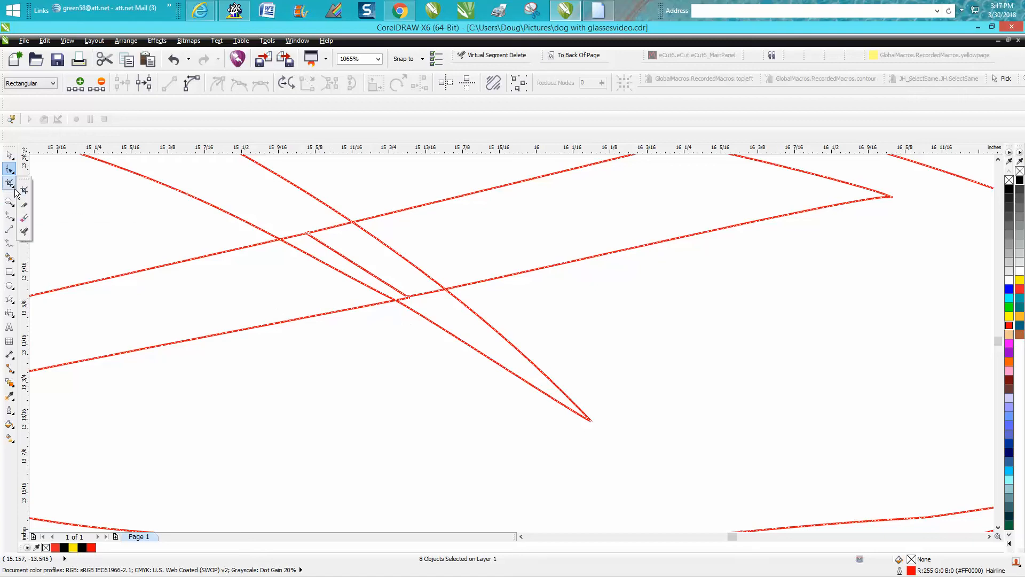
pyautogui.moveTo(25, 234)
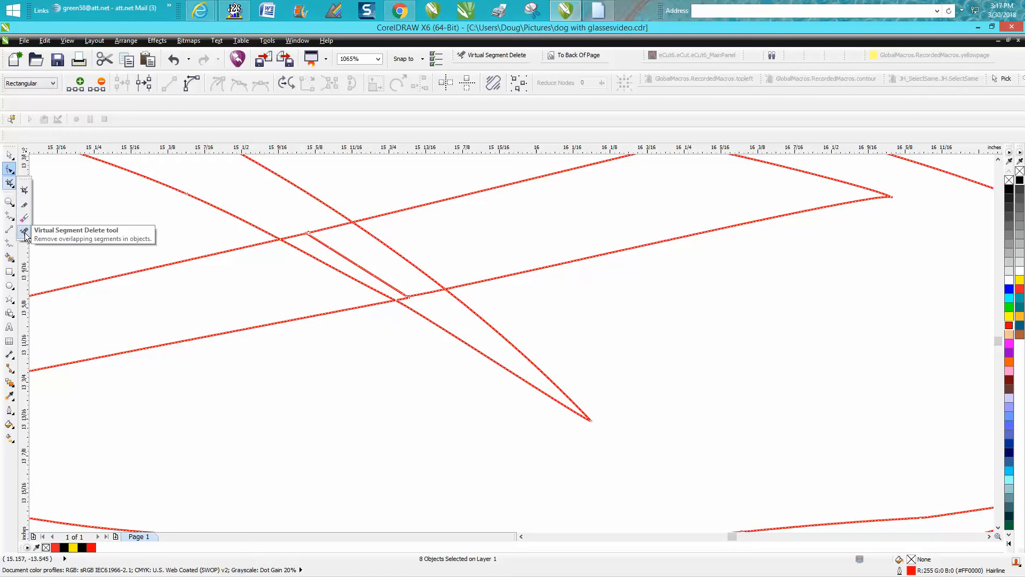
# Step: Delete the three overlapping line segments with Virtual Segment Delete, leaving one continuous notched outline
pyautogui.click(10, 183)
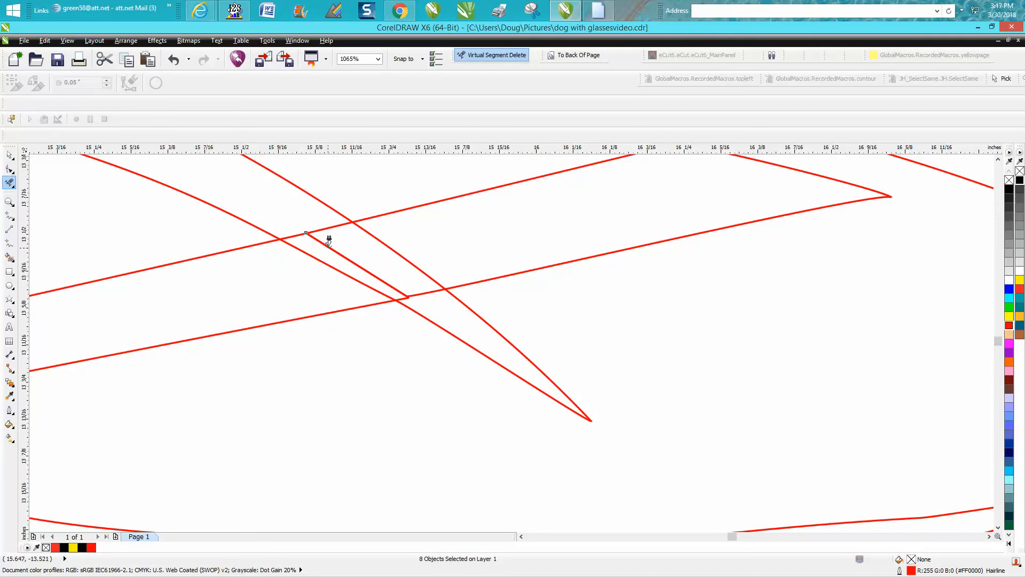
pyautogui.click(327, 238)
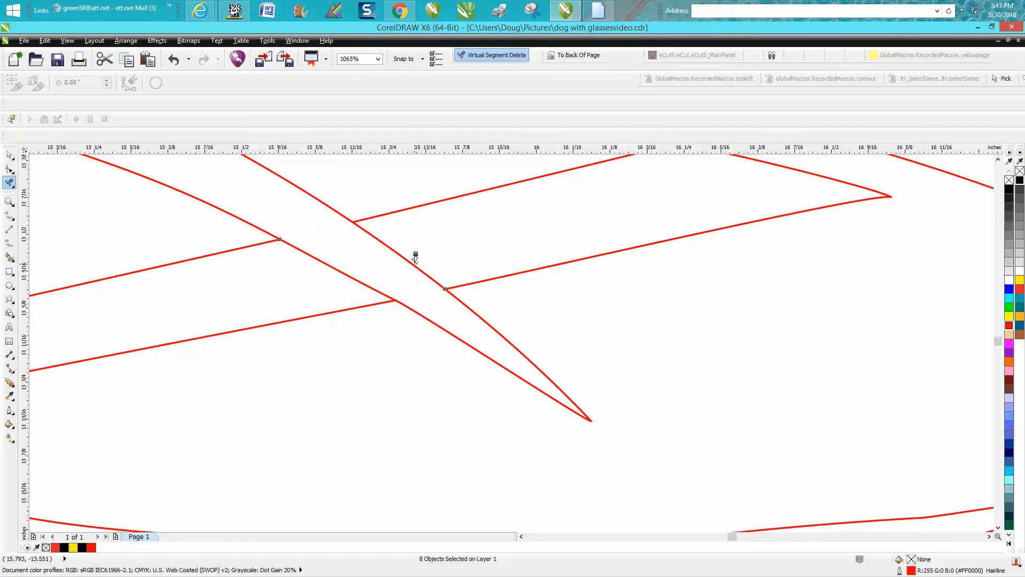
pyautogui.click(399, 256)
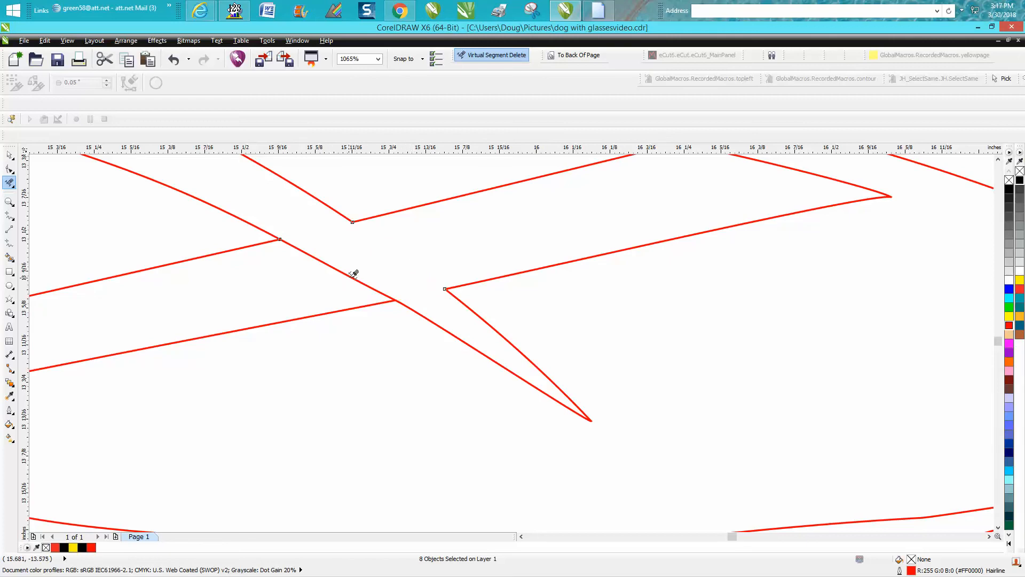
pyautogui.click(353, 274)
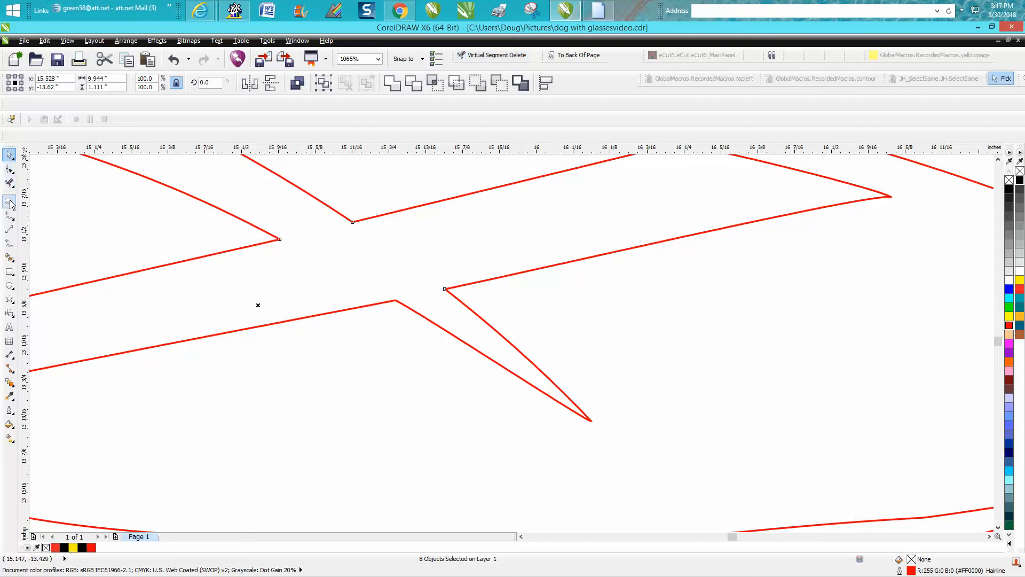
# Step: Smart-fill the joined outline as one black shape and select it with the Pick tool
pyautogui.click(10, 255)
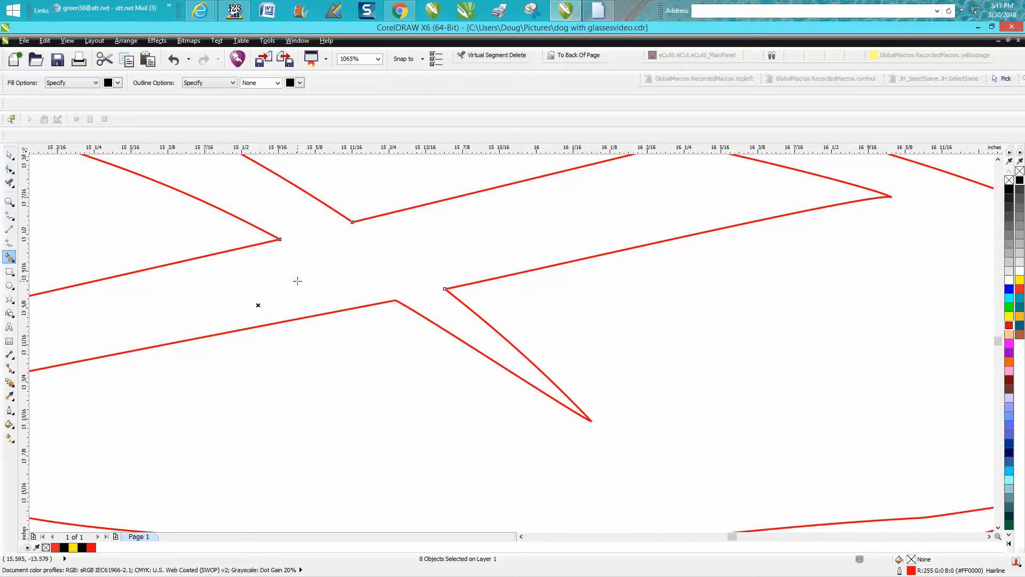
pyautogui.moveTo(354, 281)
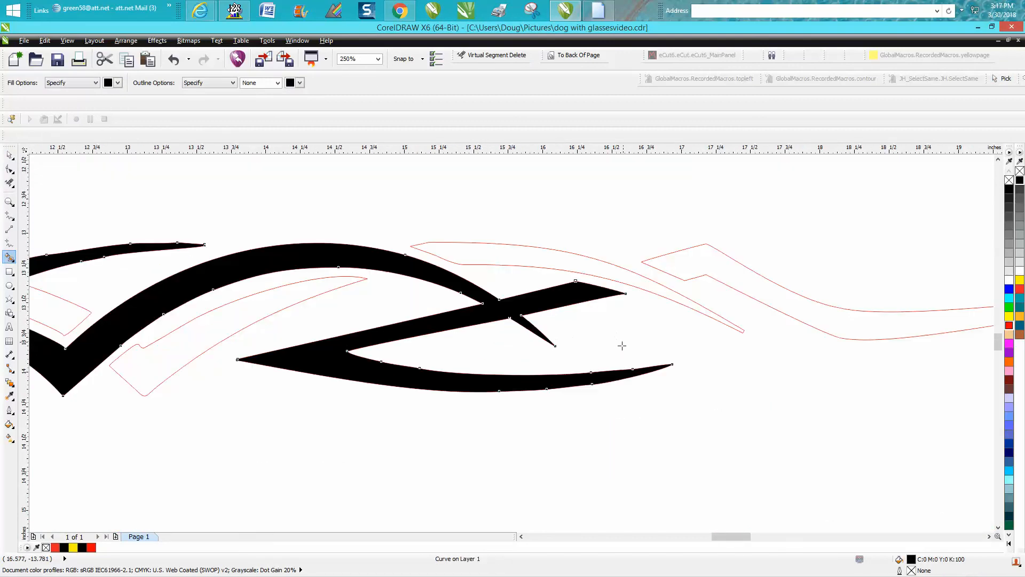
pyautogui.click(9, 201)
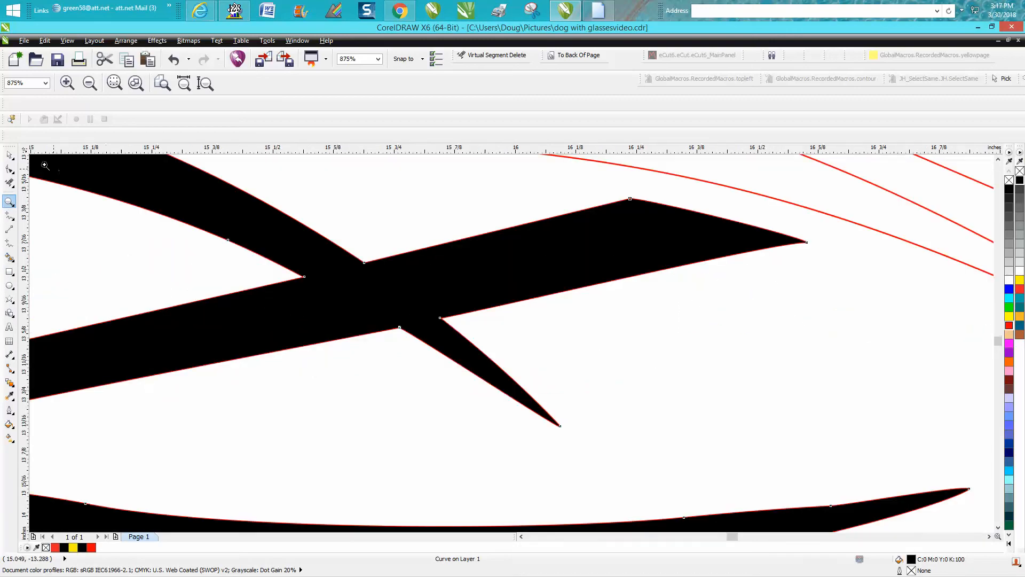
pyautogui.click(10, 155)
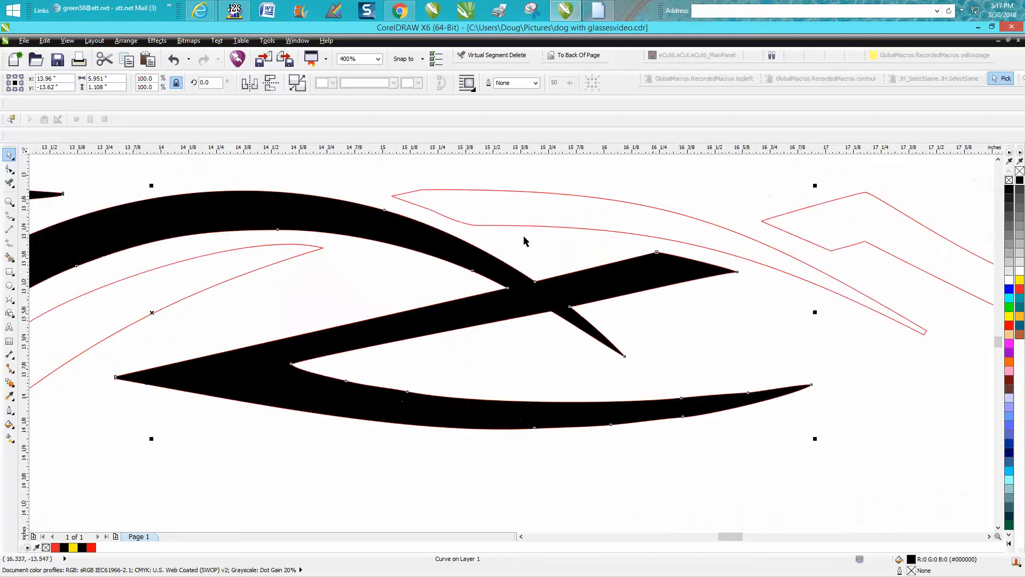
pyautogui.click(10, 257)
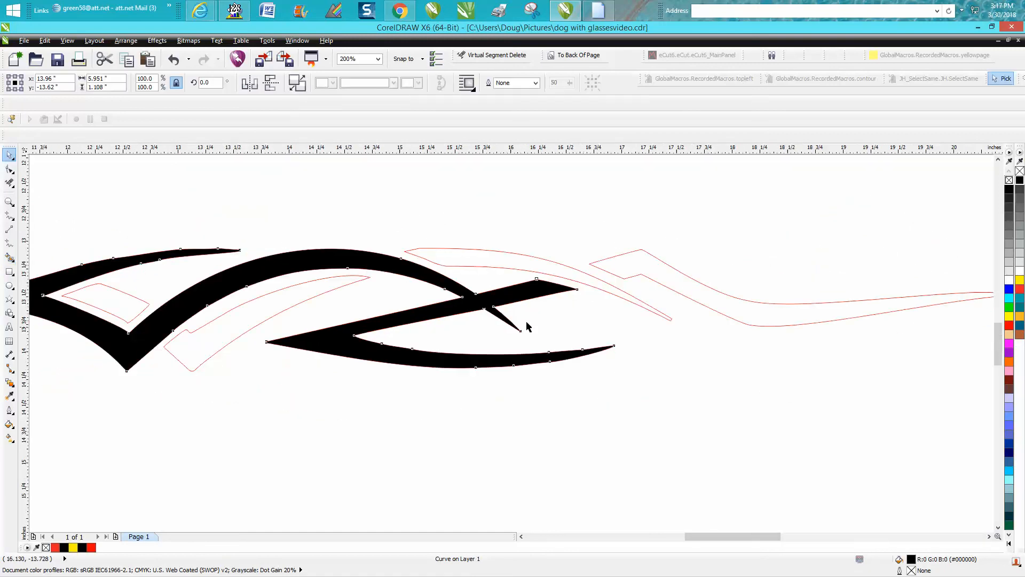
pyautogui.click(378, 59)
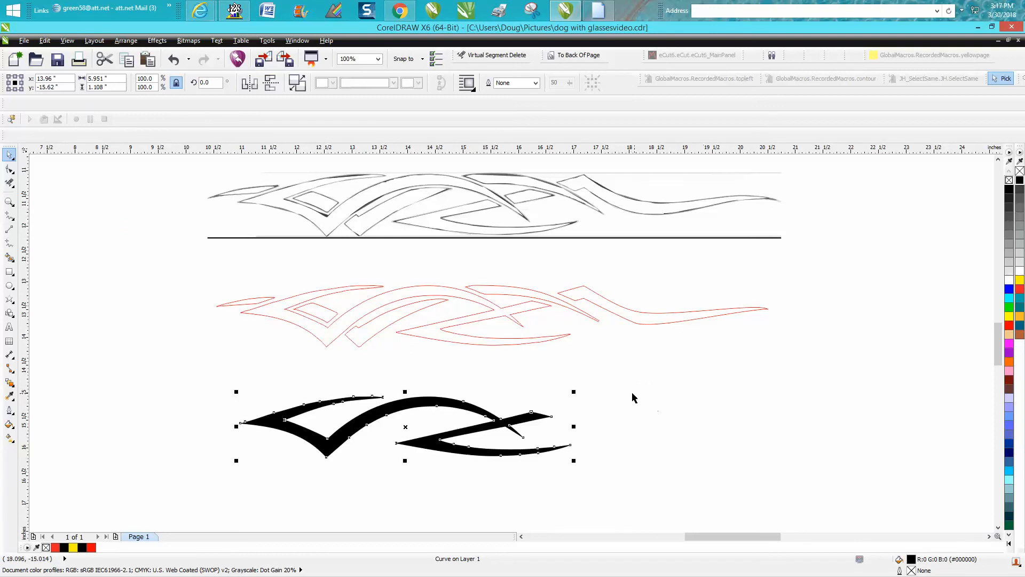
pyautogui.moveTo(489, 314)
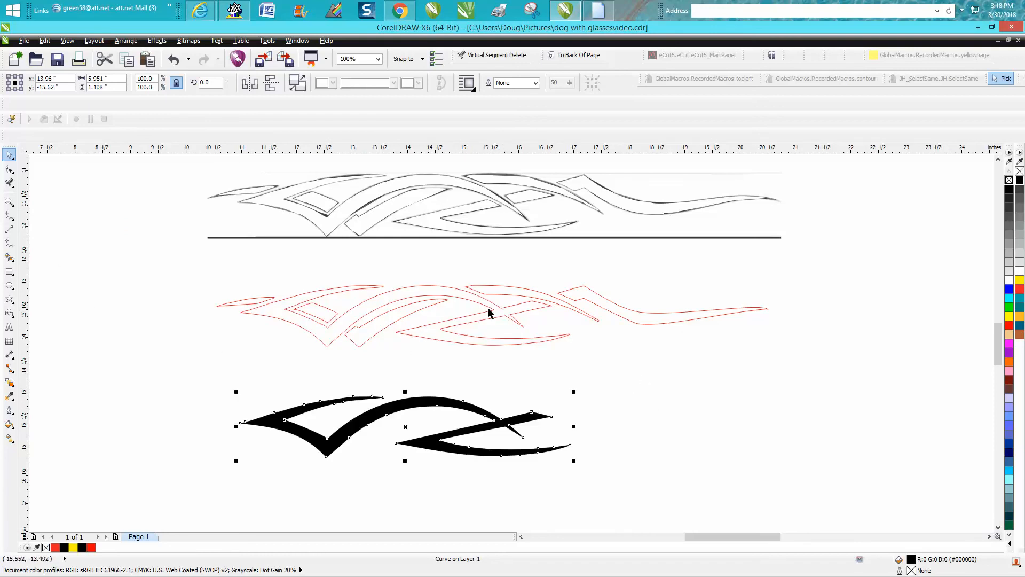
pyautogui.moveTo(400, 357)
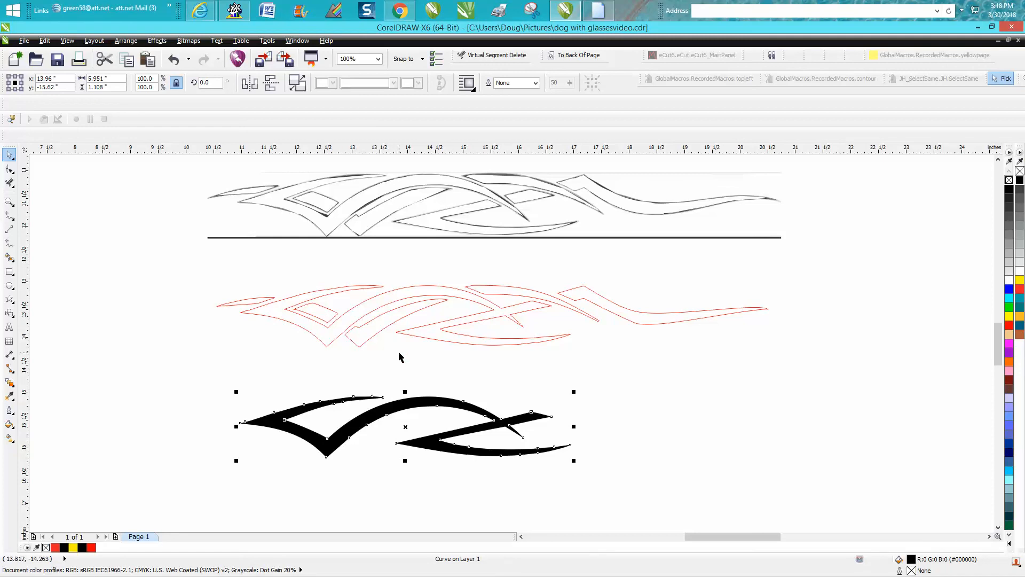
pyautogui.moveTo(376, 348)
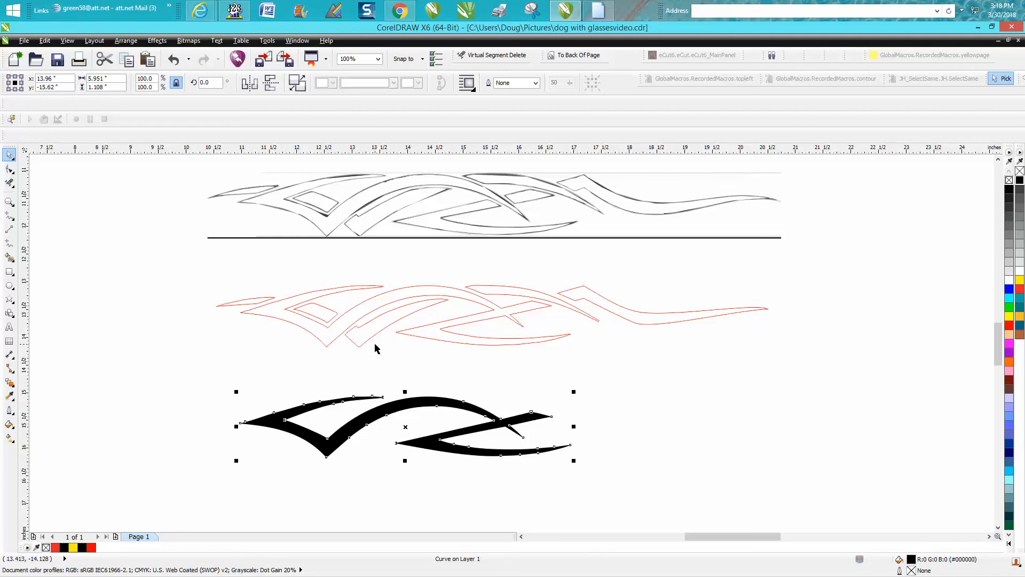
pyautogui.moveTo(65, 201)
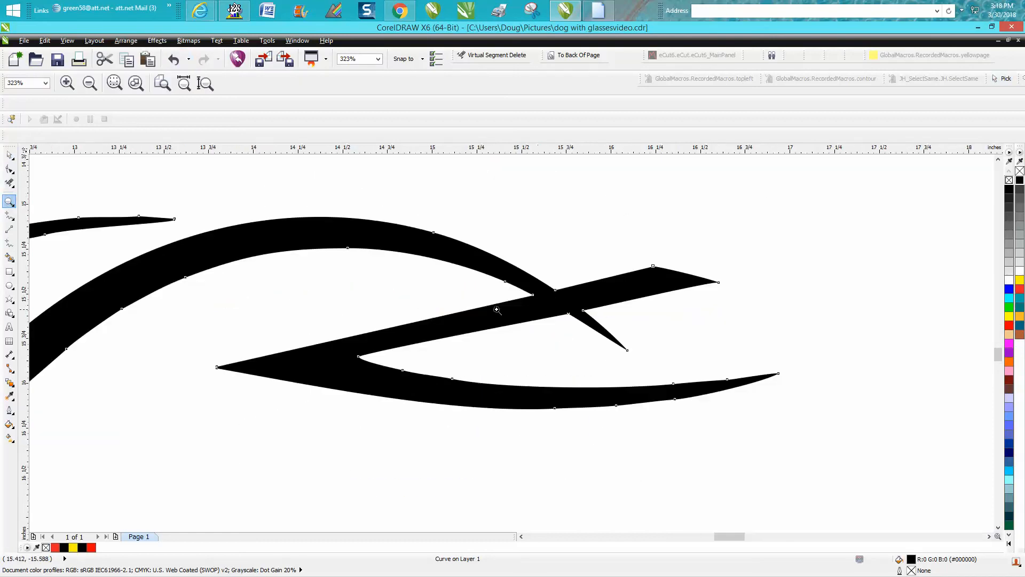
pyautogui.moveTo(602, 296)
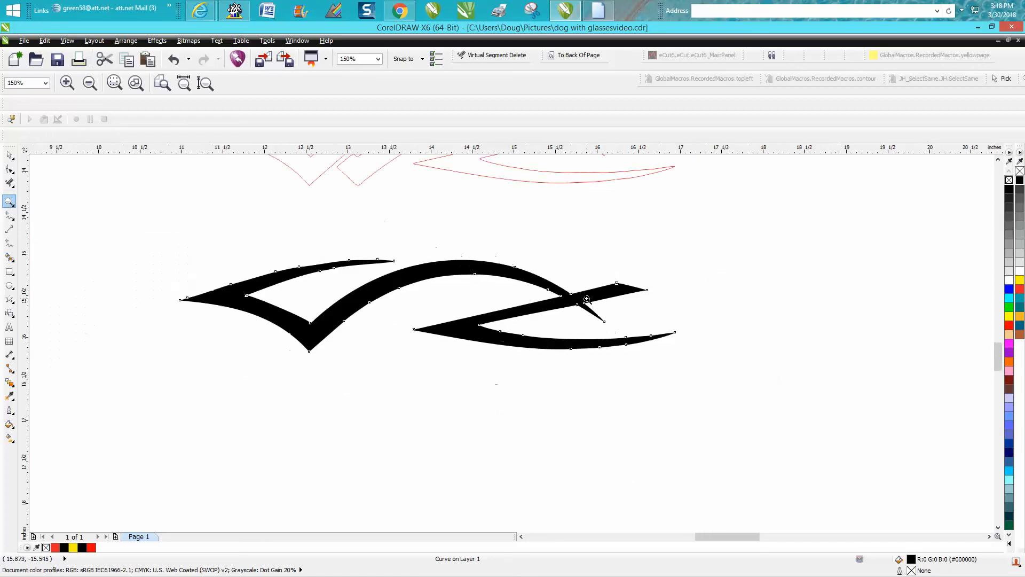
pyautogui.moveTo(619, 295)
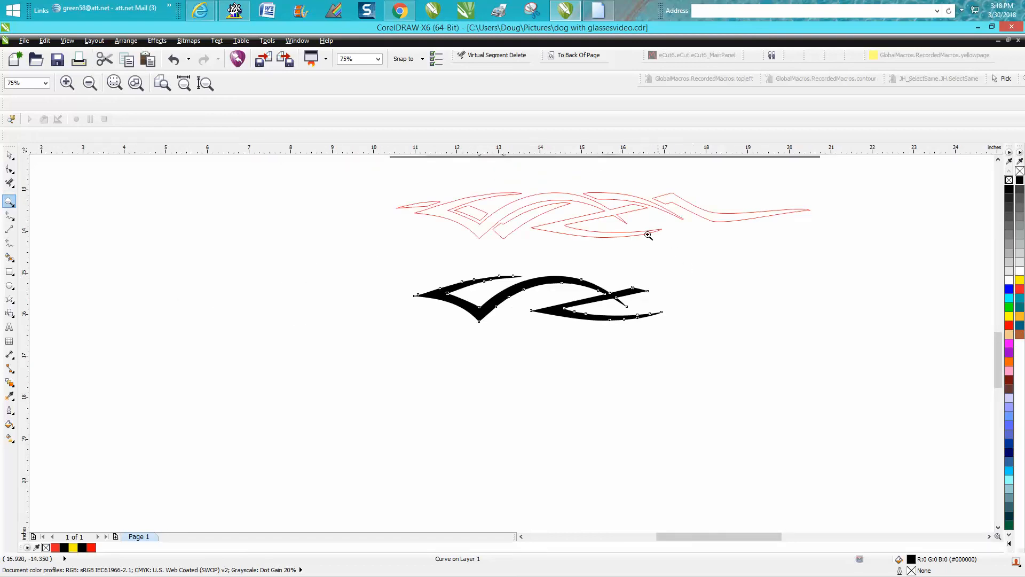
pyautogui.click(648, 235)
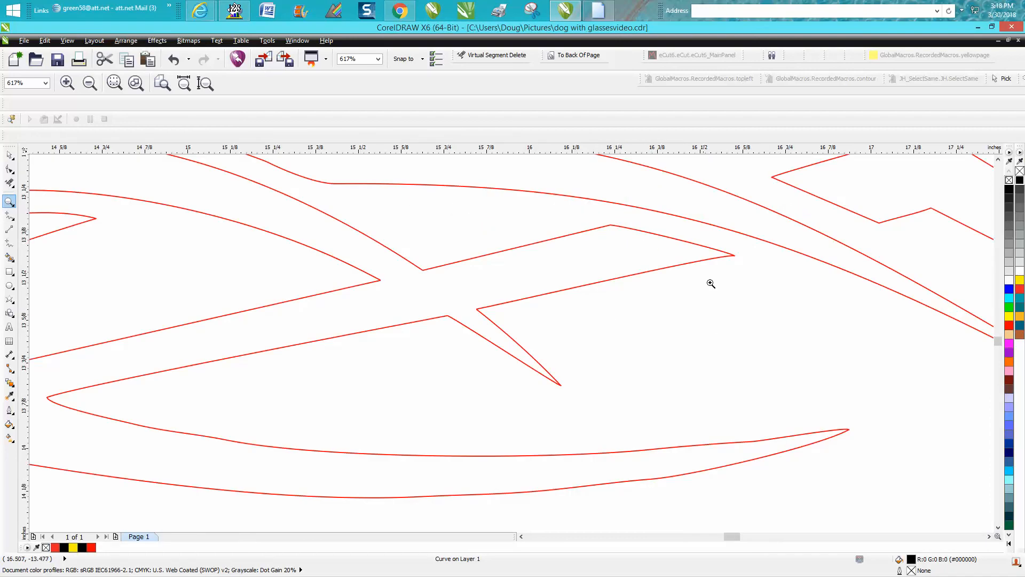